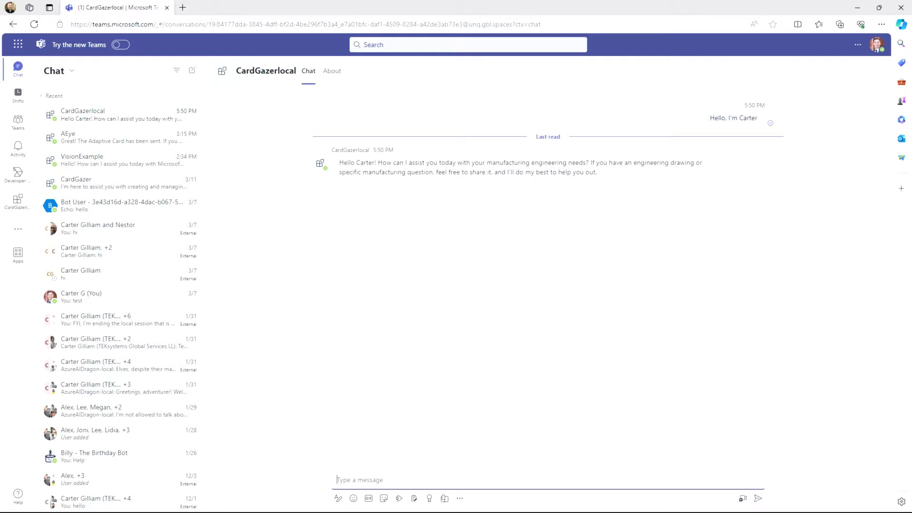
# - Send 'Create a manufacturing plan for this part' with the drawing and scroll through the bot's plan
pyautogui.write('Create a manufacturing plan for this part')
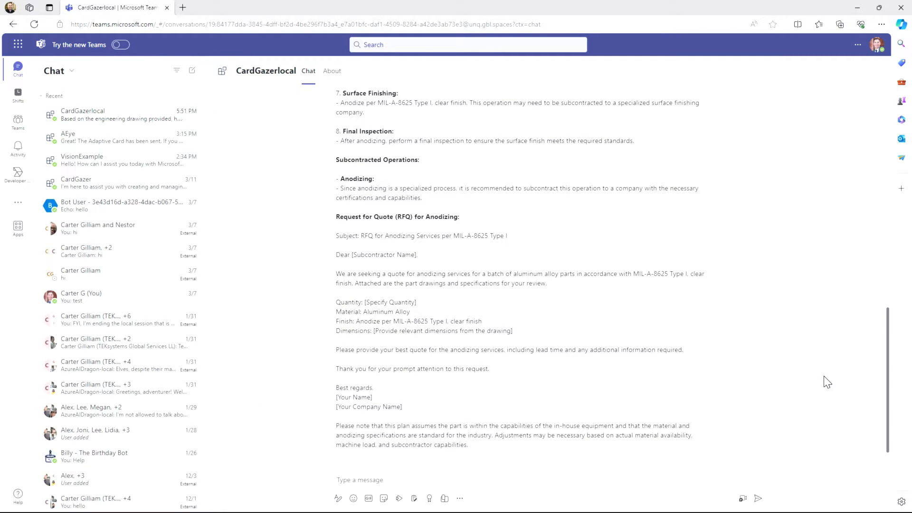
pyautogui.scroll(3)
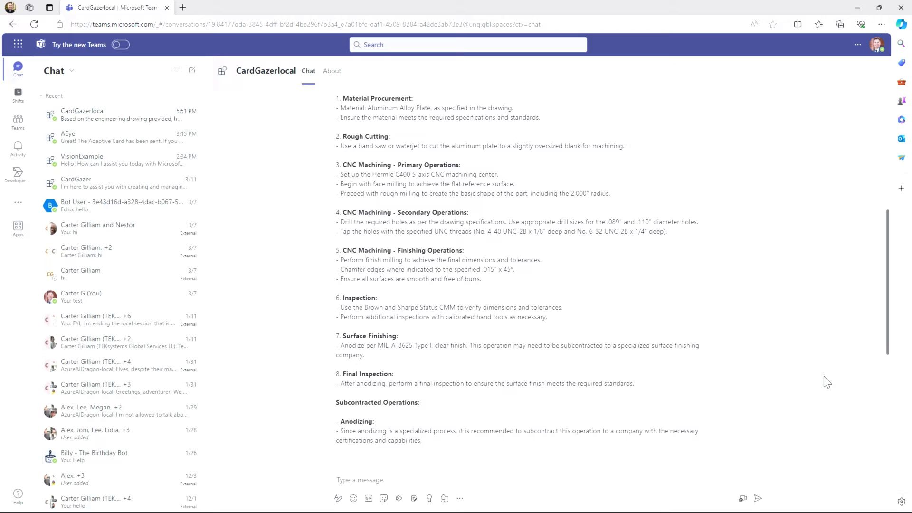
pyautogui.scroll(3)
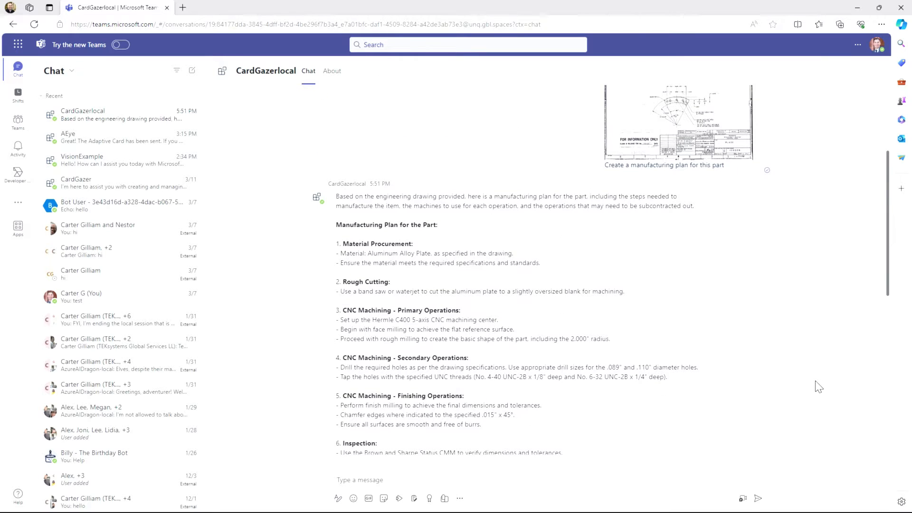
pyautogui.scroll(-3)
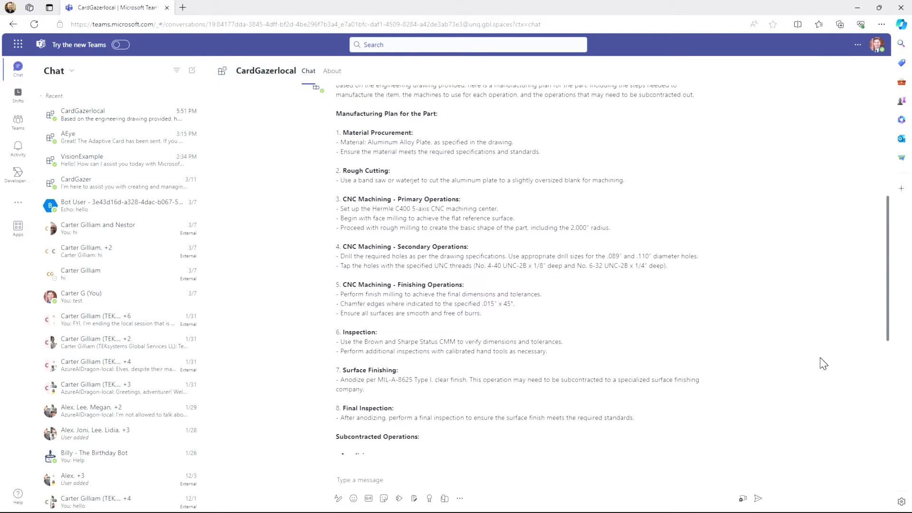
pyautogui.scroll(-3)
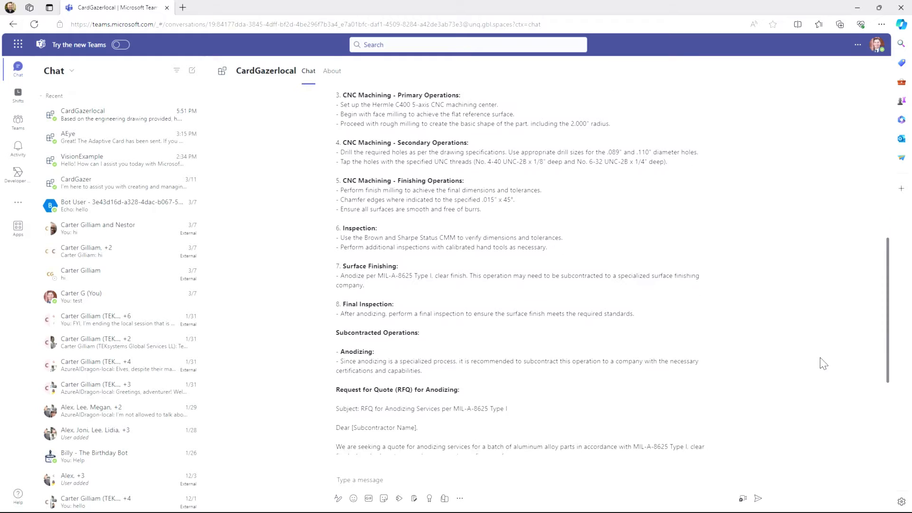
pyautogui.scroll(-3)
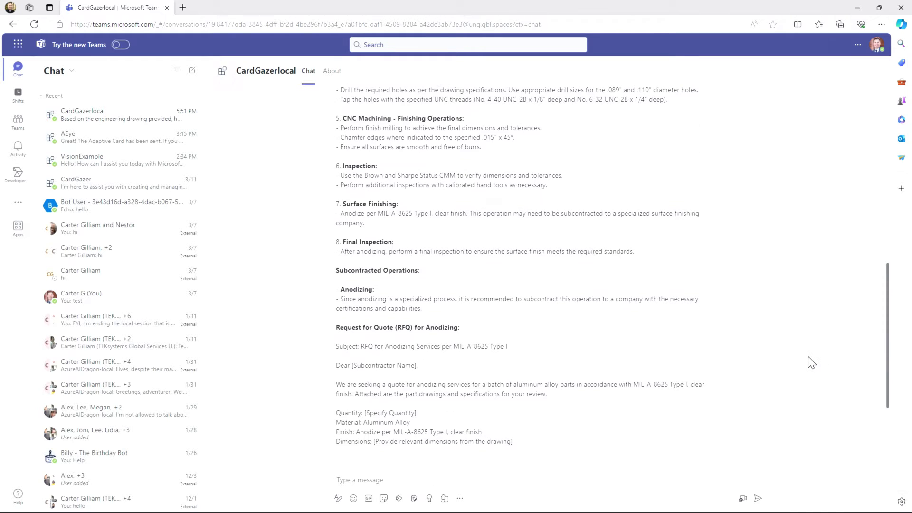
pyautogui.scroll(-3)
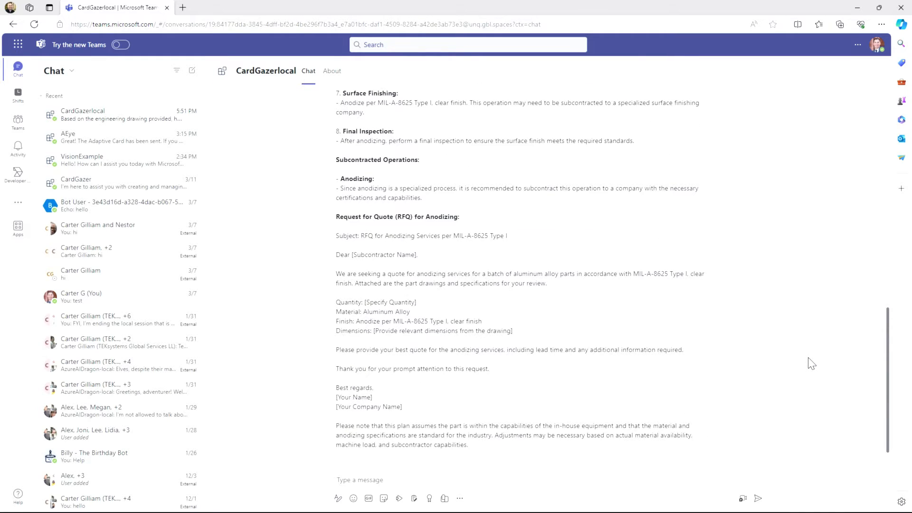
pyautogui.moveTo(369, 498)
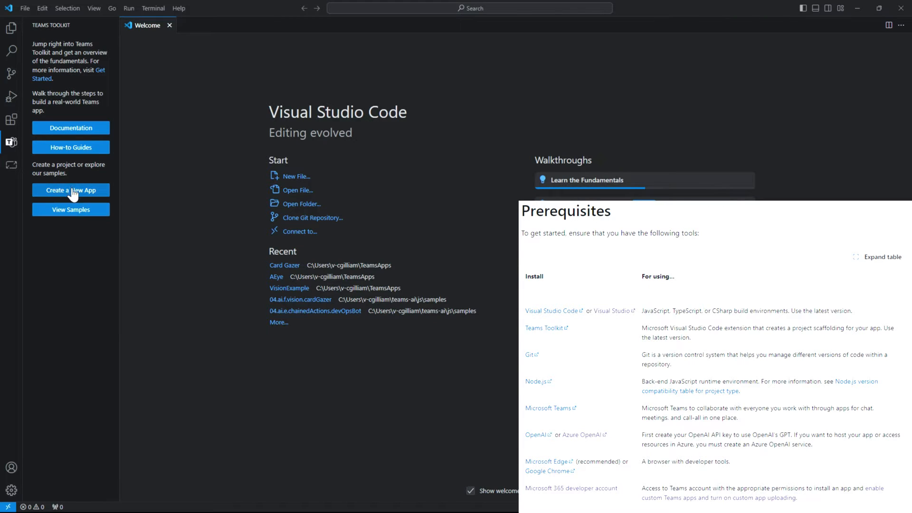
# - Start a new Teams app in the Default folder and name it CardGazer
pyautogui.click(71, 190)
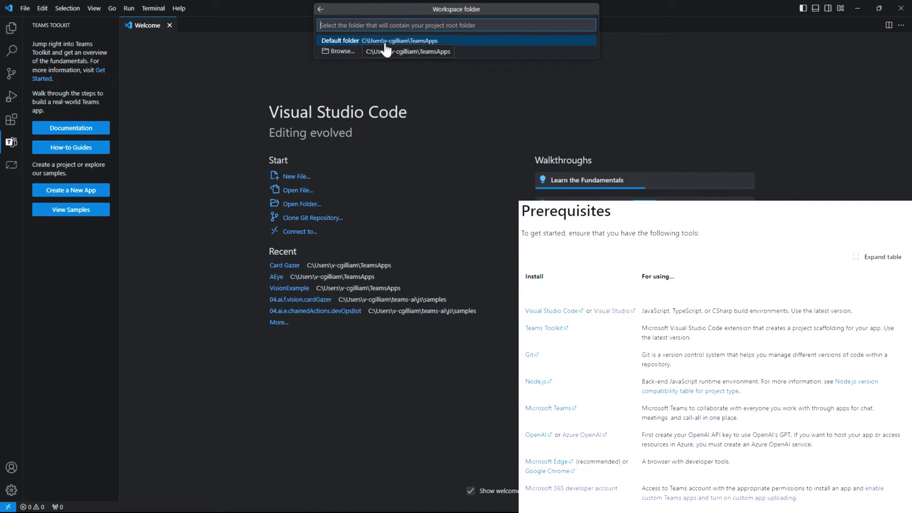
pyautogui.click(400, 40)
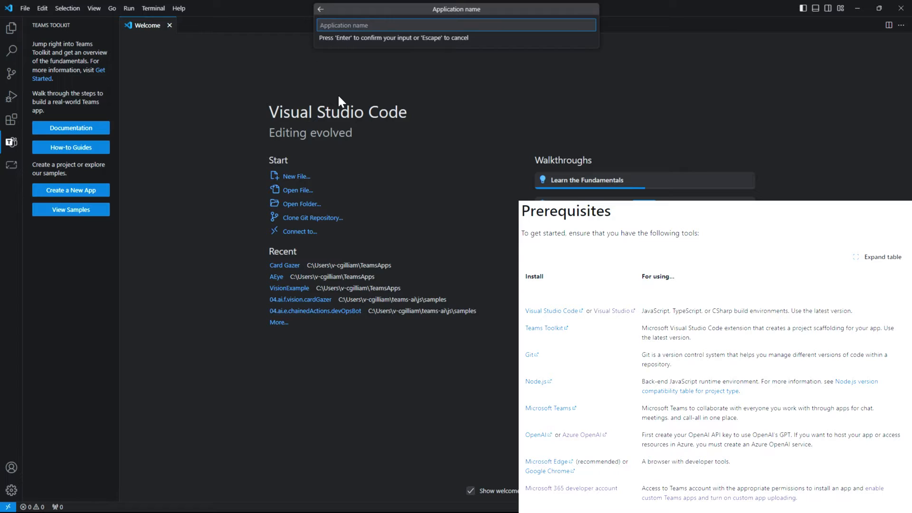
pyautogui.write('CardGa')
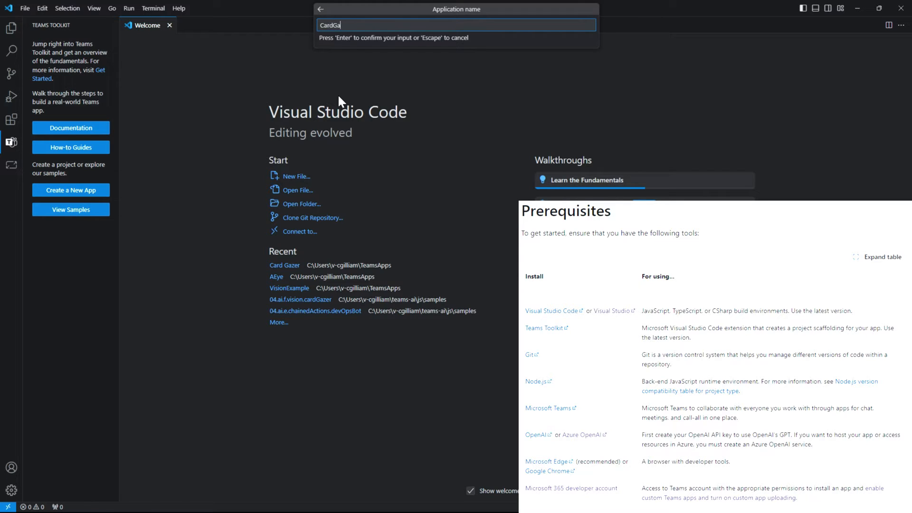
pyautogui.press('Escape')
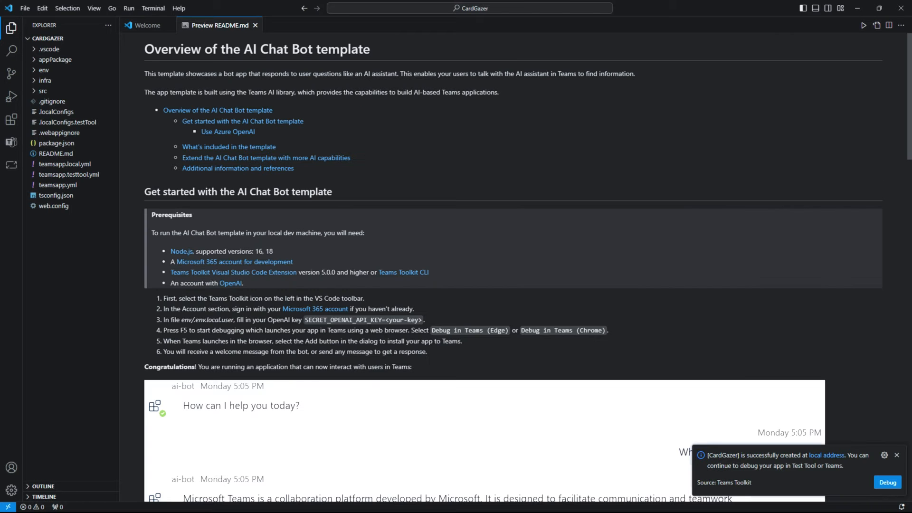
# - Paste the OpenAI key over <openai-api-key> in env/.env.local.user, then expand src > prompts > chat
pyautogui.click(901, 456)
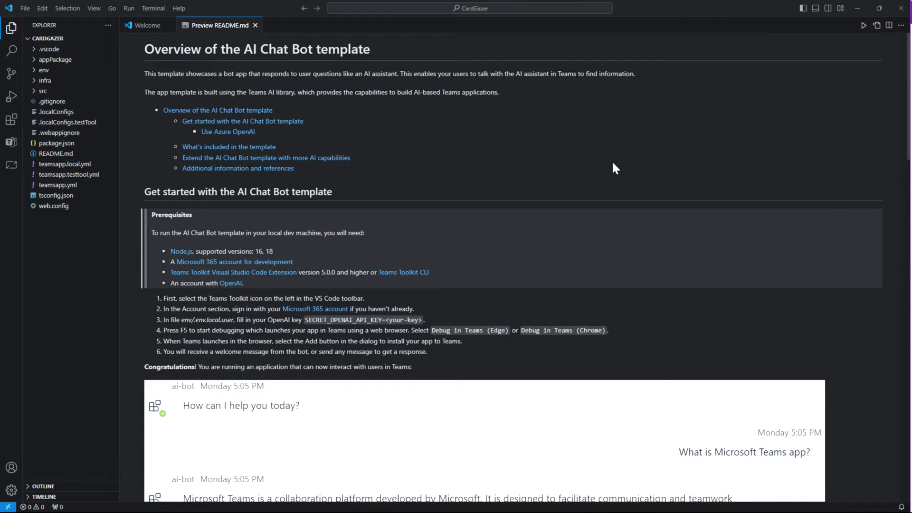
pyautogui.click(44, 70)
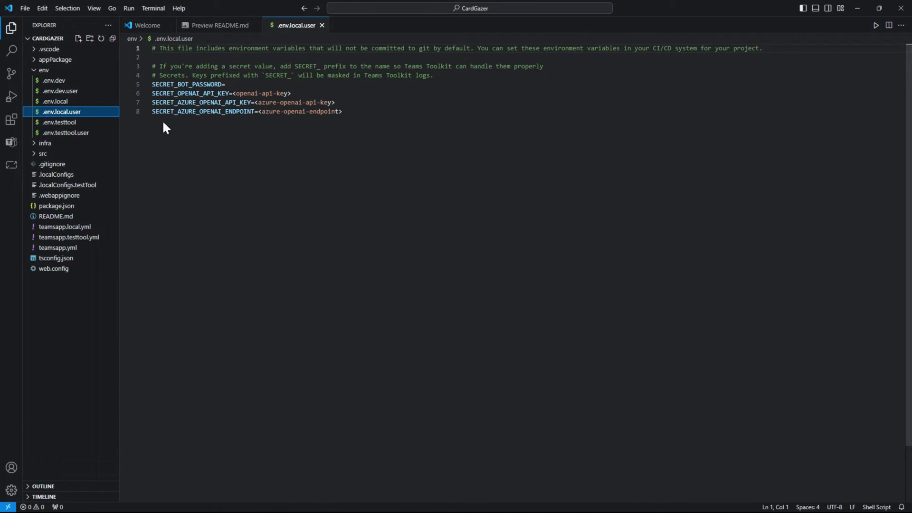
pyautogui.doubleClick(262, 93)
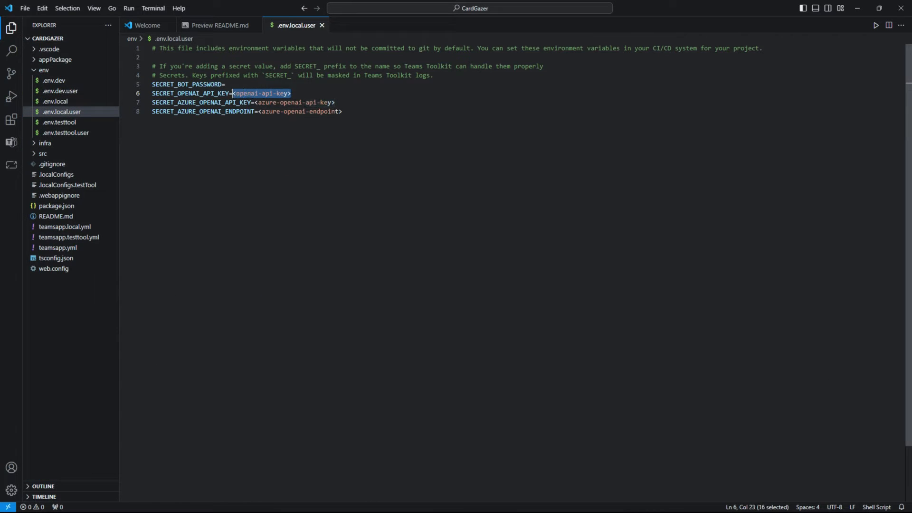
pyautogui.press('Delete')
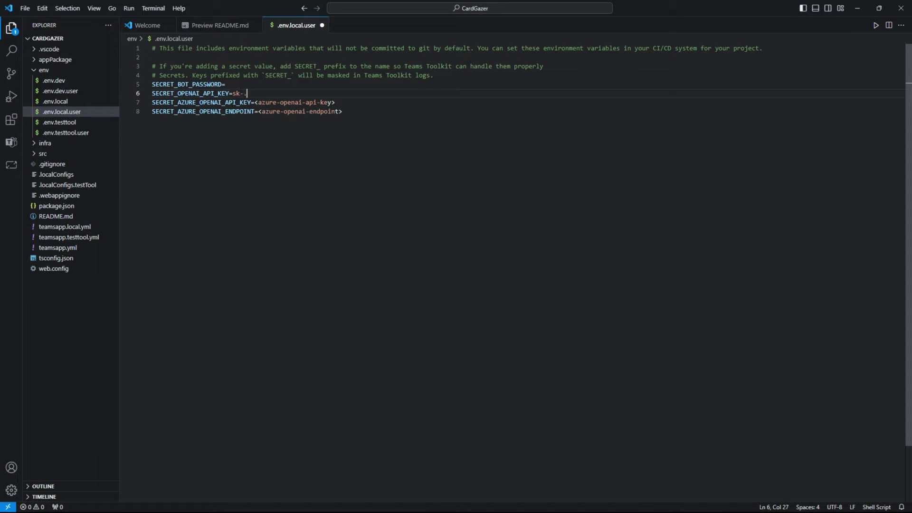
pyautogui.write('..')
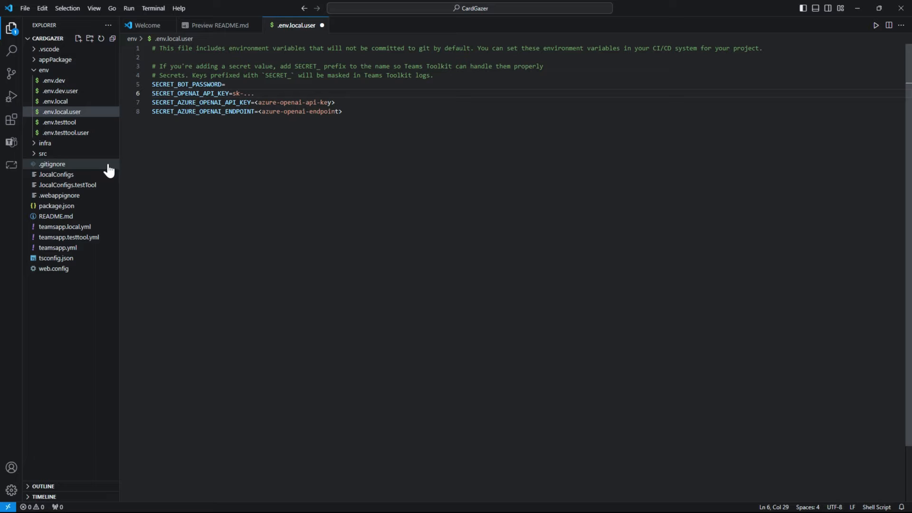
pyautogui.click(43, 153)
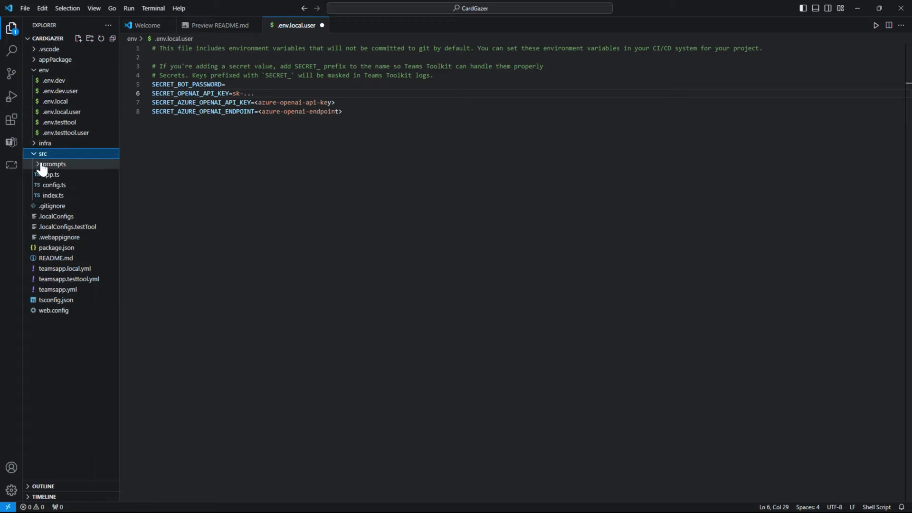
pyautogui.click(53, 164)
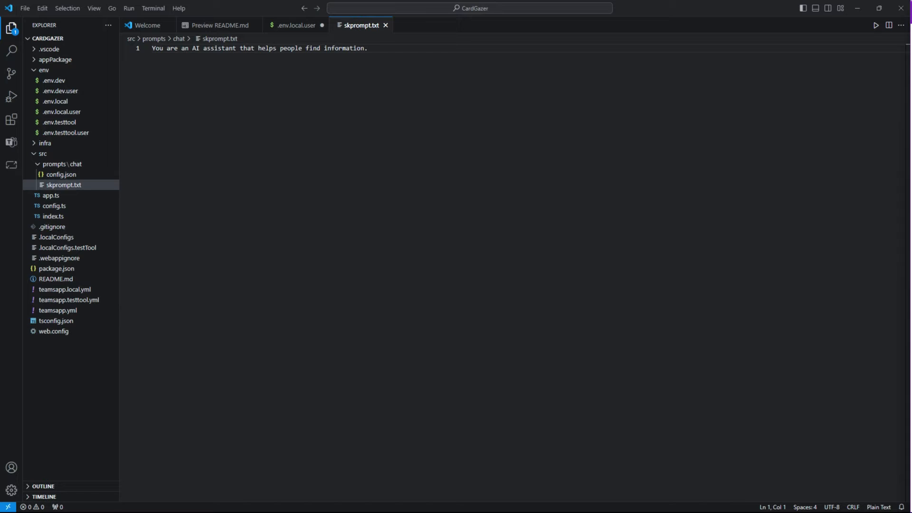
# - Replace skprompt.txt text and paste Vision Bot settings with gpt-4-vision-preview and images into config.json
pyautogui.press('ctrl+a')
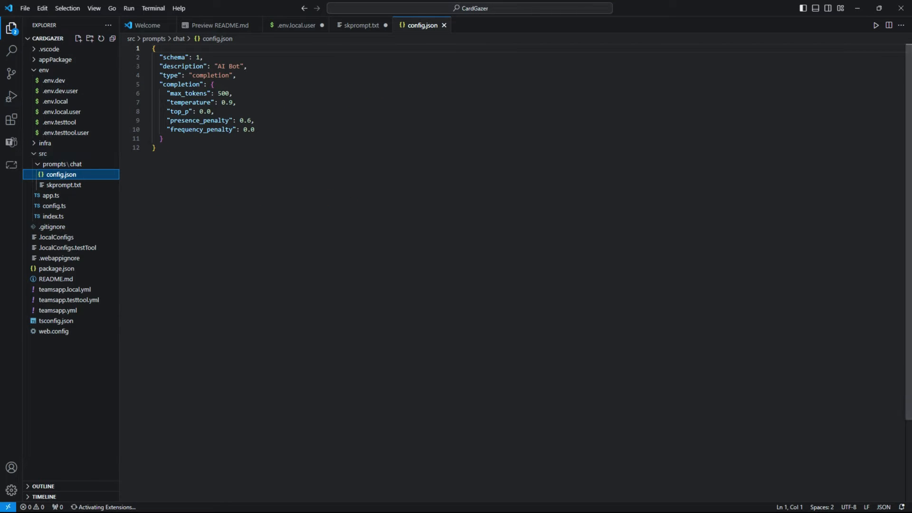
pyautogui.press('ctrl+a')
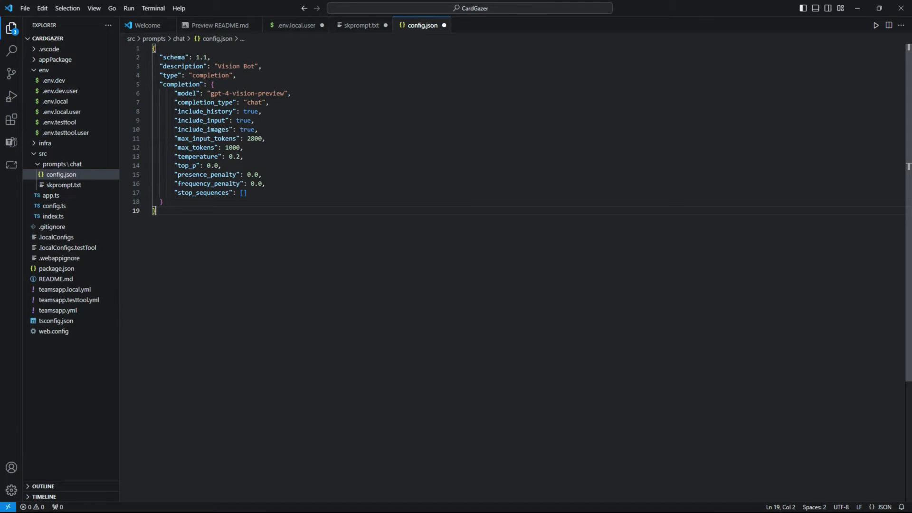
pyautogui.click(51, 195)
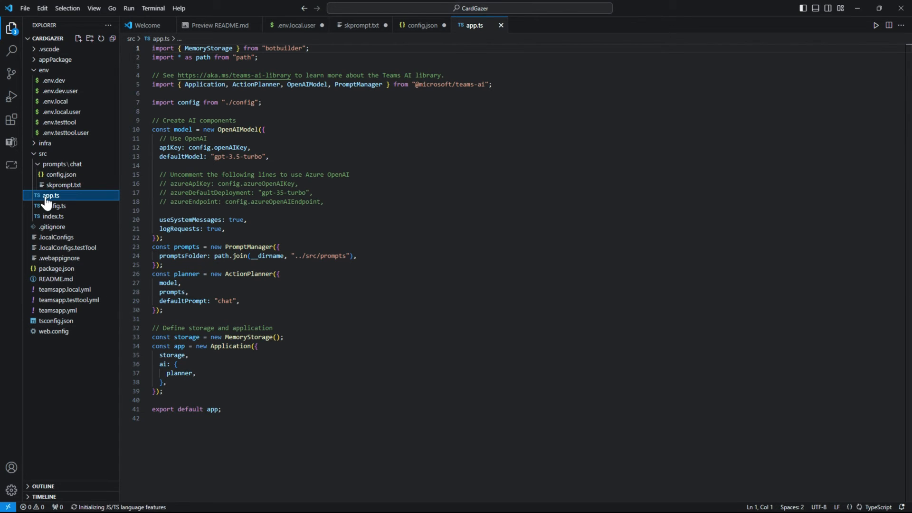
# - Set defaultModel to gpt-4-vision-preview and add a TeamsAttachmentDownloader through fileDownloaders in app.ts
pyautogui.doubleClick(241, 156)
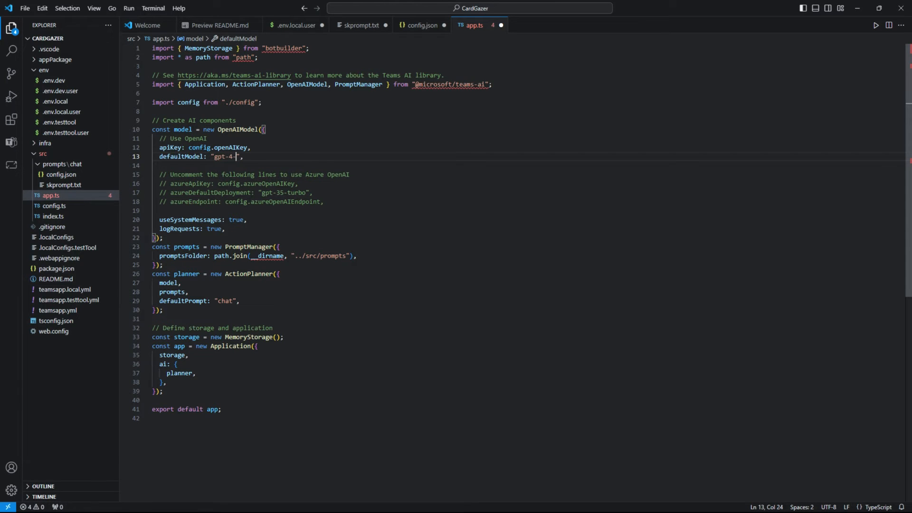
pyautogui.write('-vision-pre')
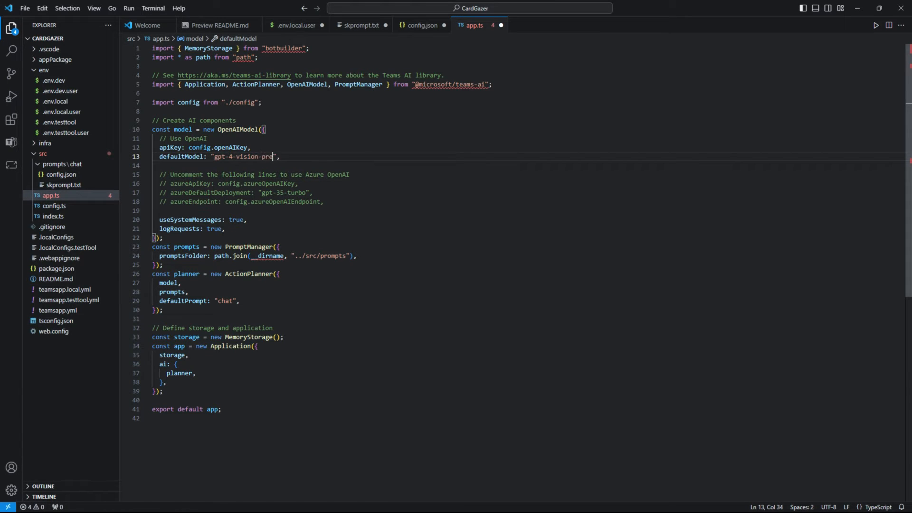
pyautogui.write('TeamsAttachmentDownloader, TeamsAdapter')
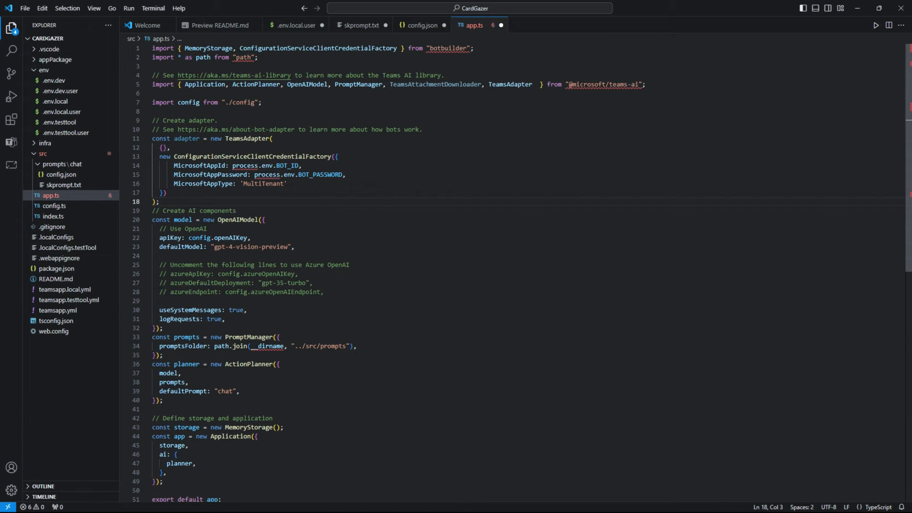
pyautogui.scroll(-3)
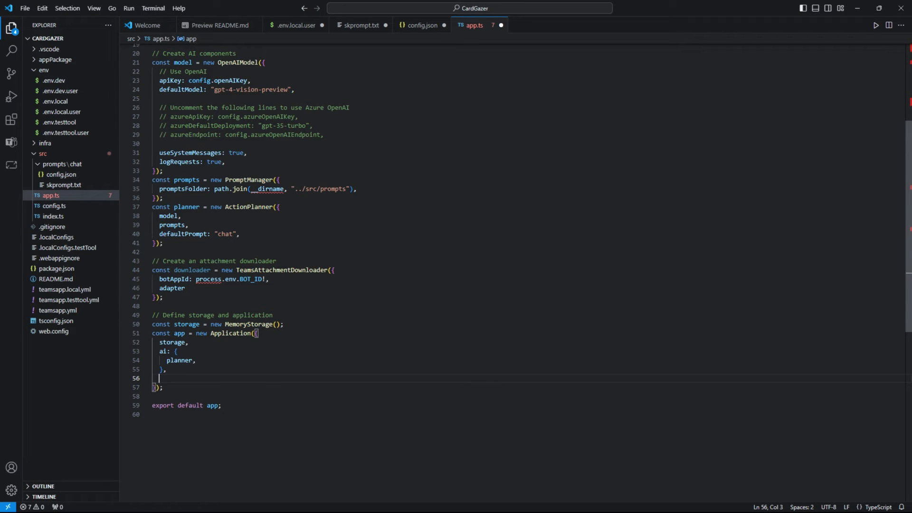
pyautogui.write('fileDownloaders: [downloader]')
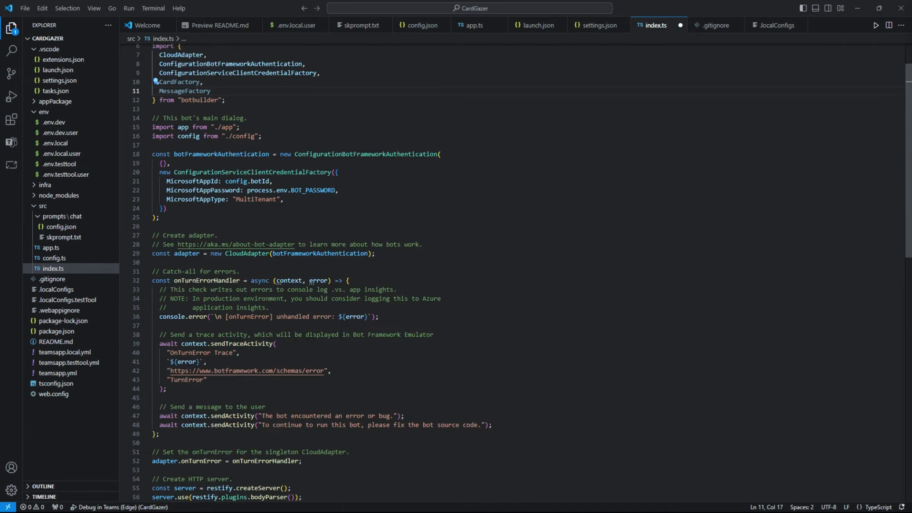
# - Insert the SendCard and ShowCardJSON action handlers into index.ts before the server listener
pyautogui.scroll(-3)
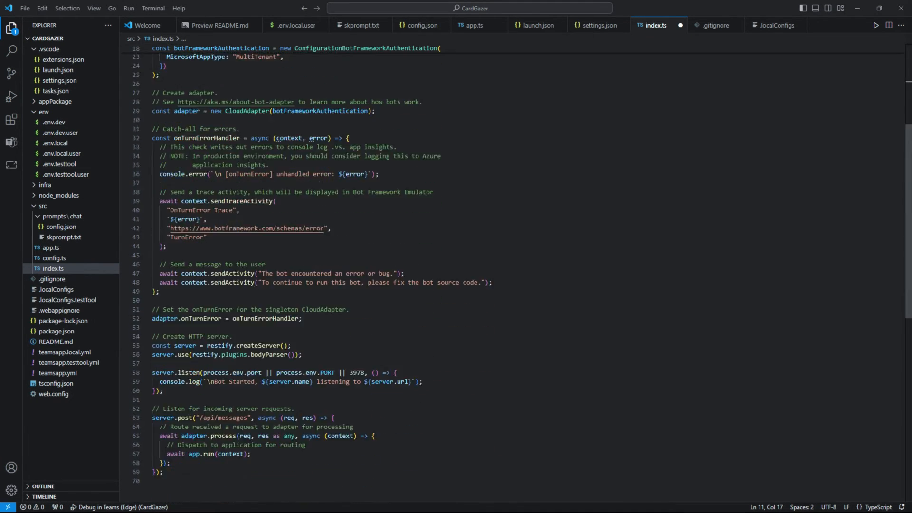
pyautogui.scroll(-3)
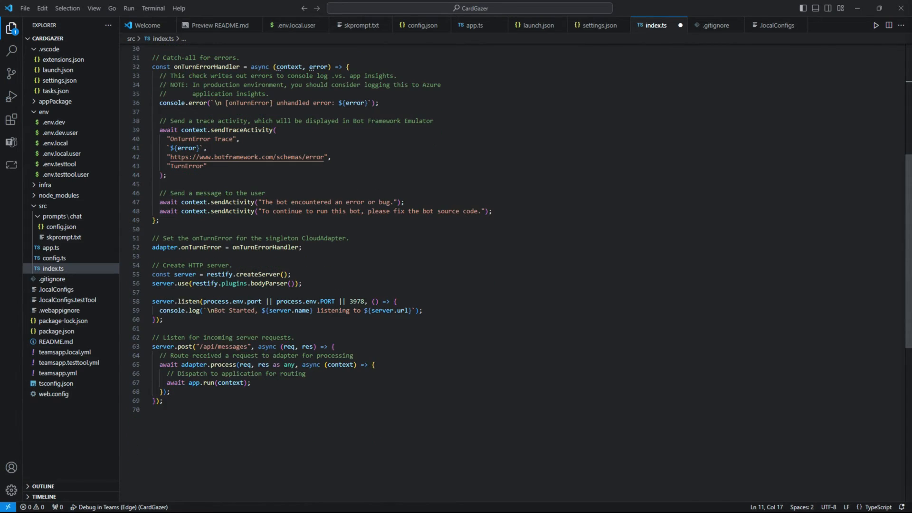
pyautogui.click(169, 328)
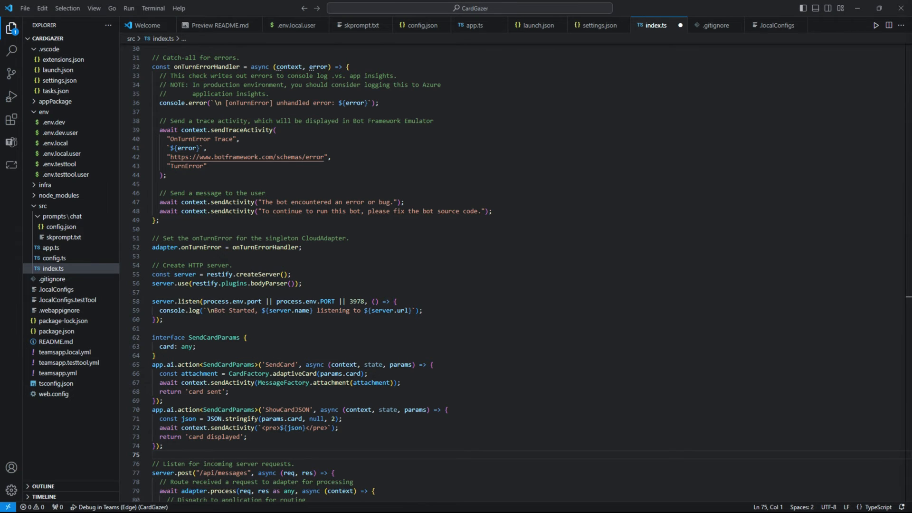
# - Create actions.json in prompts/chat defining the SendCard and ShowCardJSON actions
pyautogui.rightClick(61, 216)
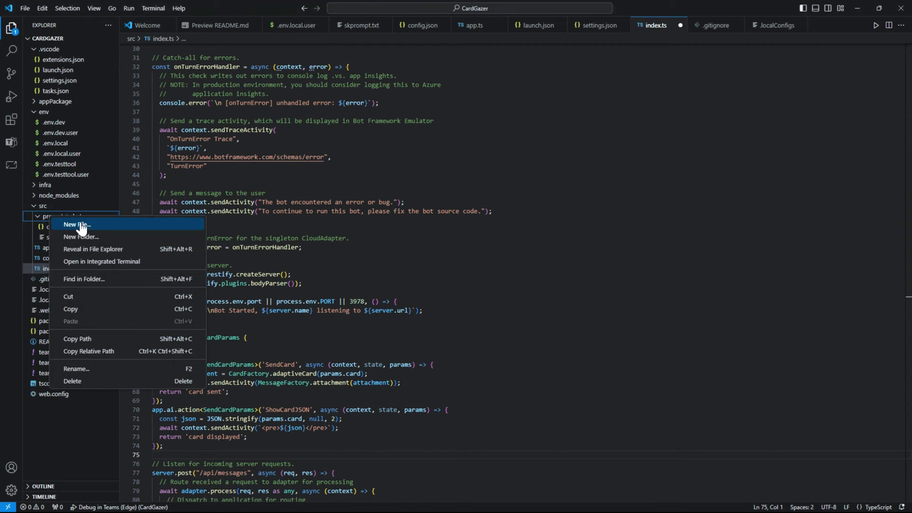
pyautogui.click(76, 224)
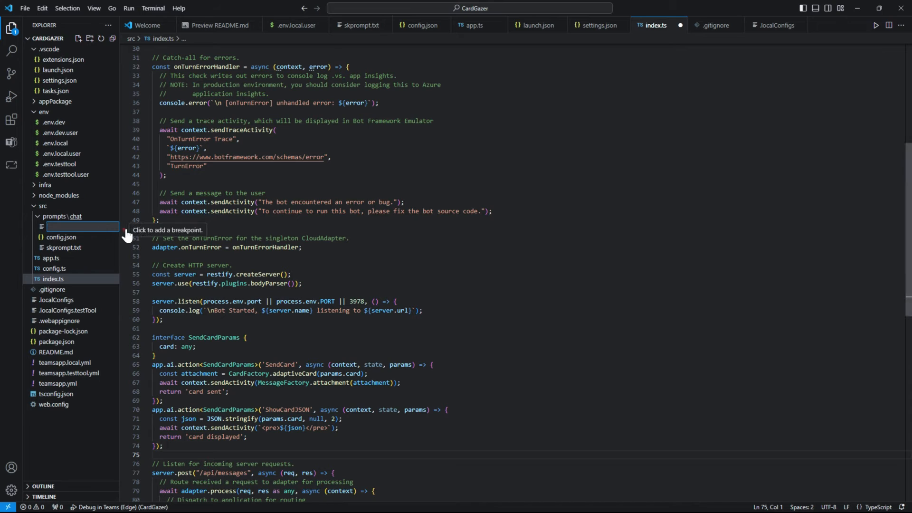
pyautogui.write('actions.json')
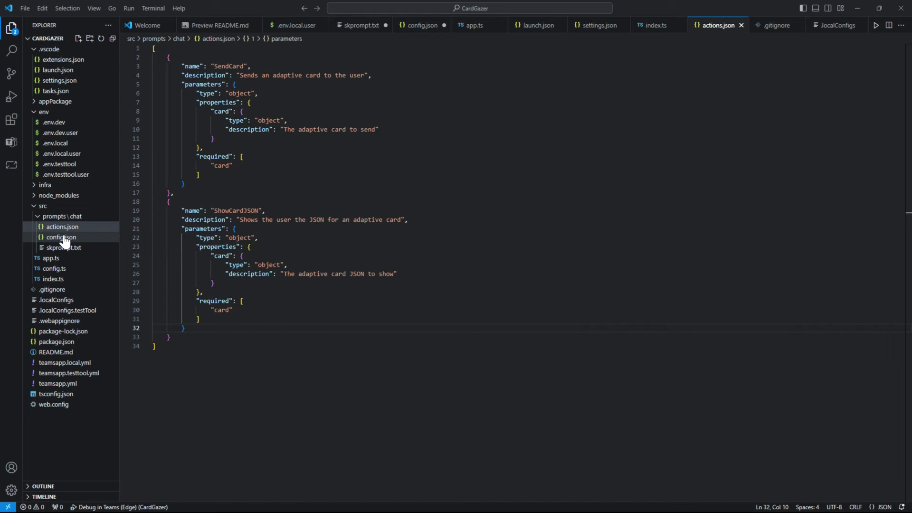
pyautogui.click(60, 236)
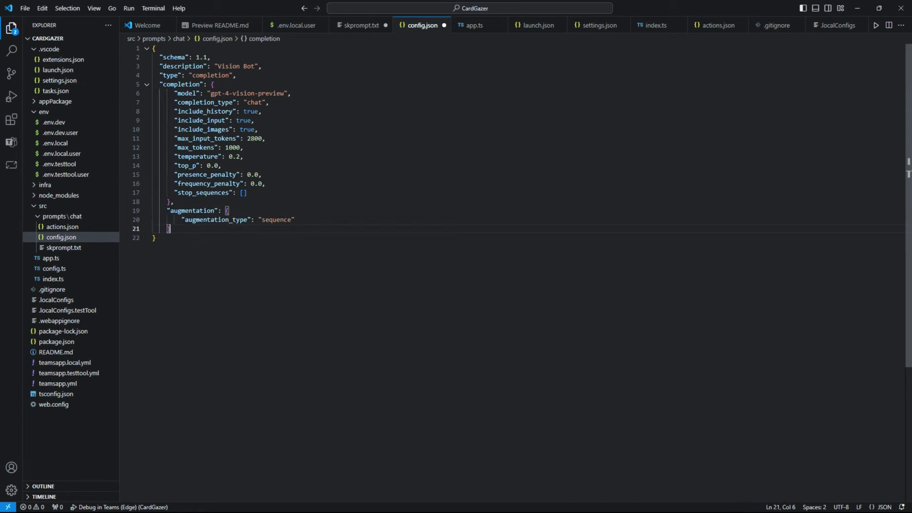
# - Run the CardGazer bot and switch to the Teams group chat with CardGazerlocal
pyautogui.click(361, 26)
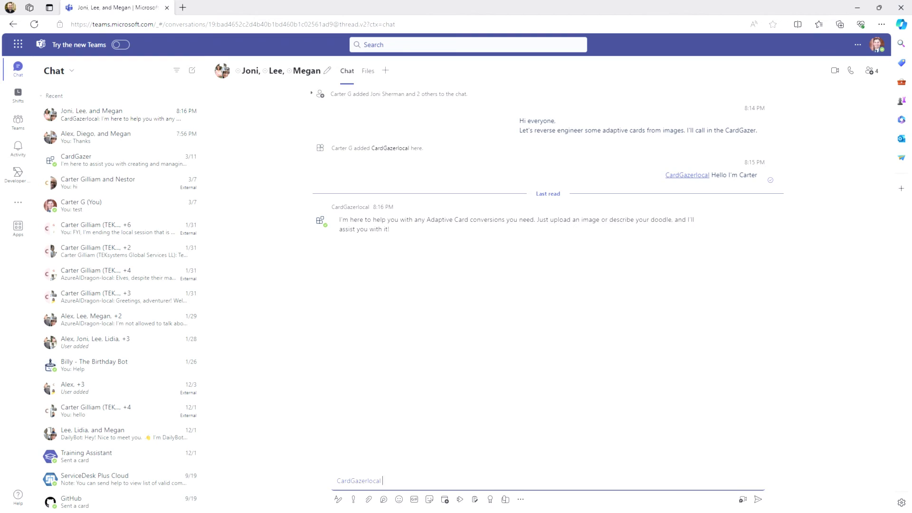
pyautogui.write('show me the code for the ad')
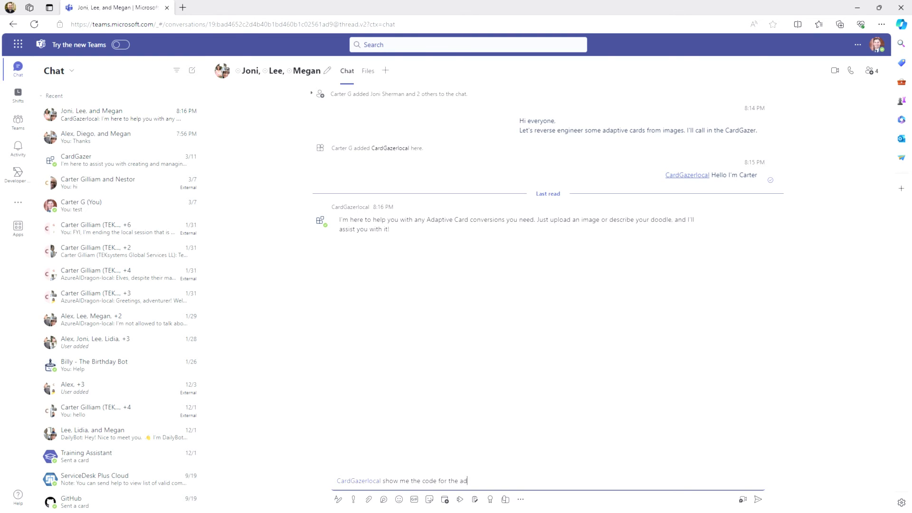
pyautogui.write('aptive card')
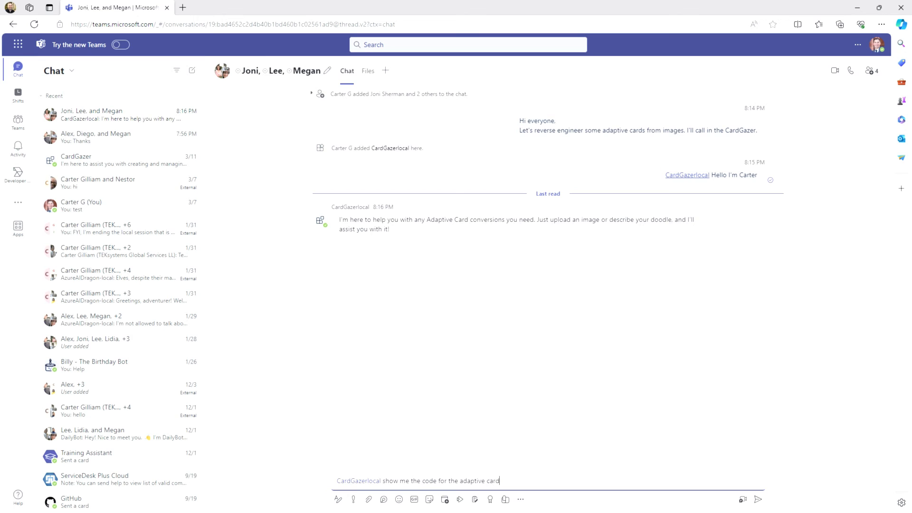
pyautogui.press('Return')
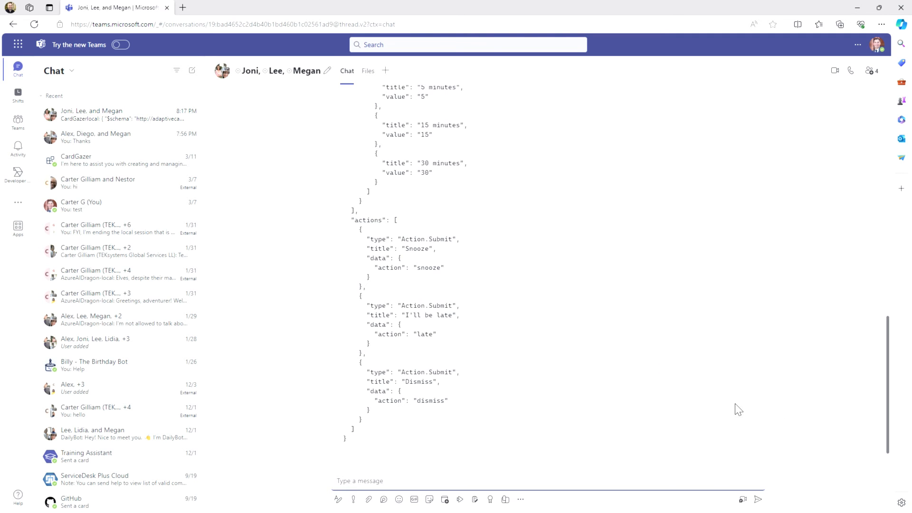
pyautogui.scroll(3)
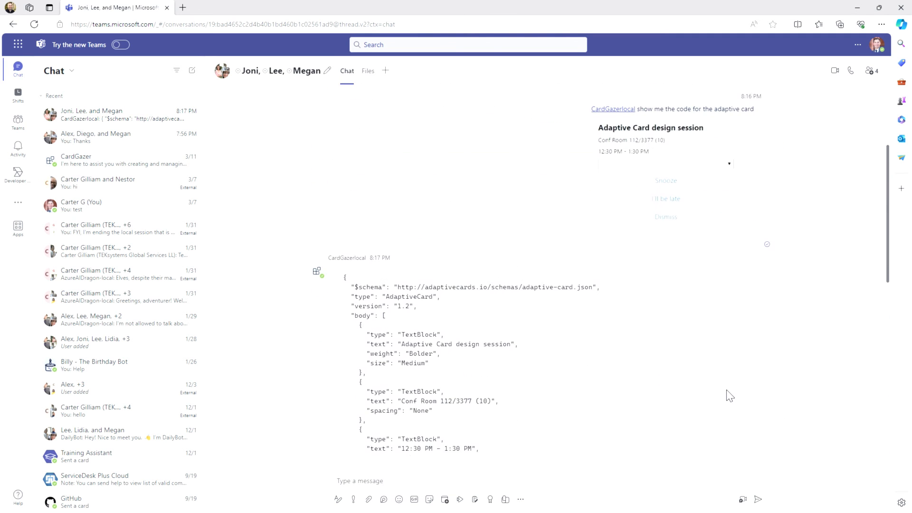
pyautogui.scroll(-3)
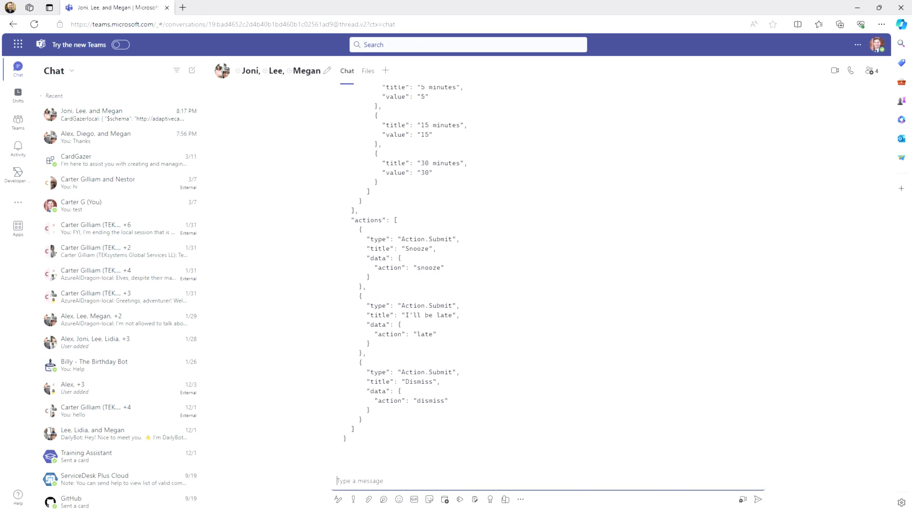
pyautogui.write('@card')
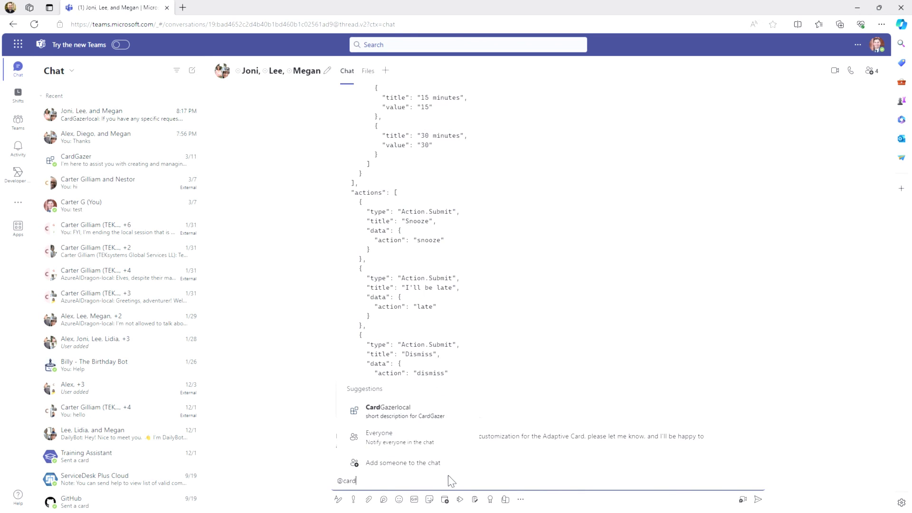
pyautogui.click(388, 411)
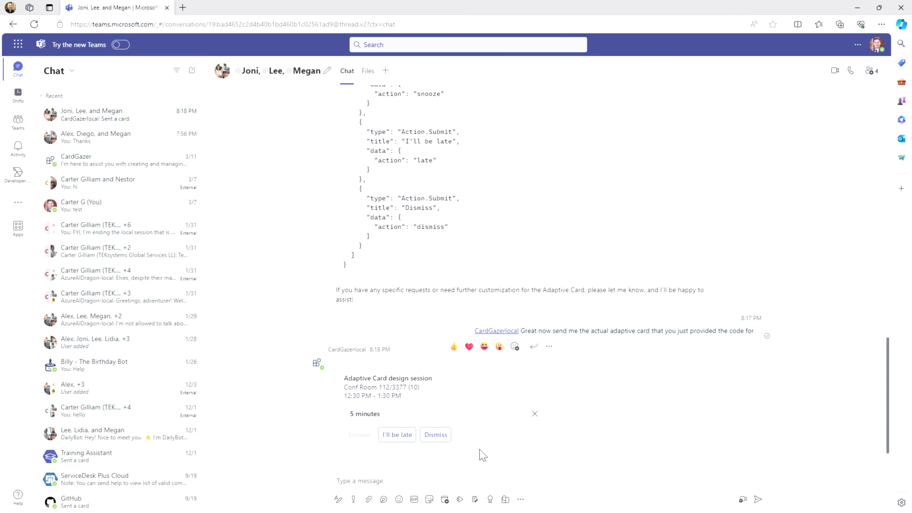
pyautogui.click(359, 435)
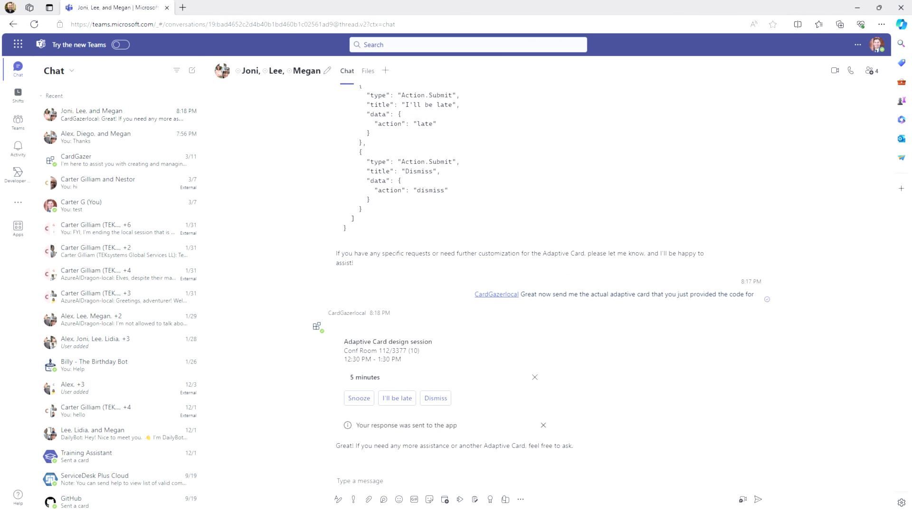